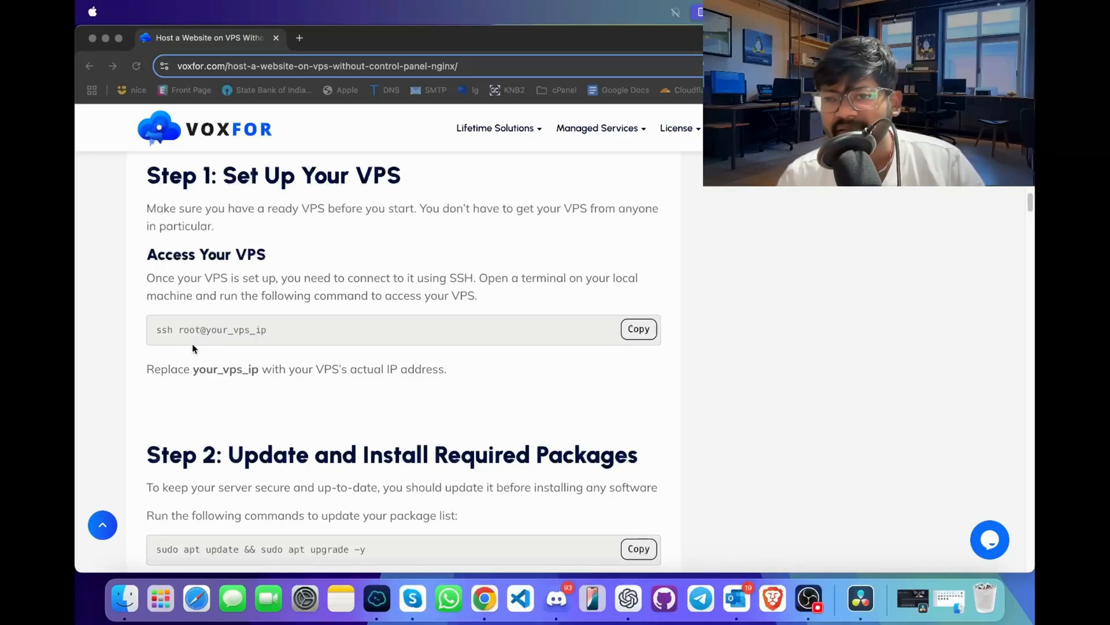
Bring the 'sudo apt install nginx curl git -y' command into view and copy it.
scroll("down", 3)
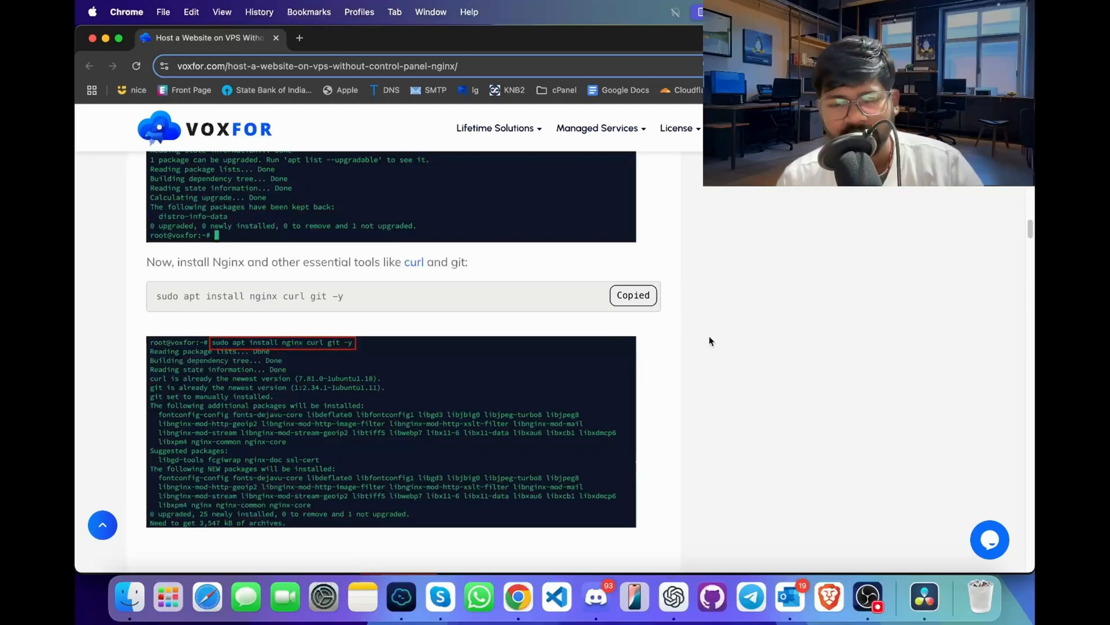
Bring Step 3, Configure Your Domain Name (A record to VPS IP), into view.
scroll("down", 3)
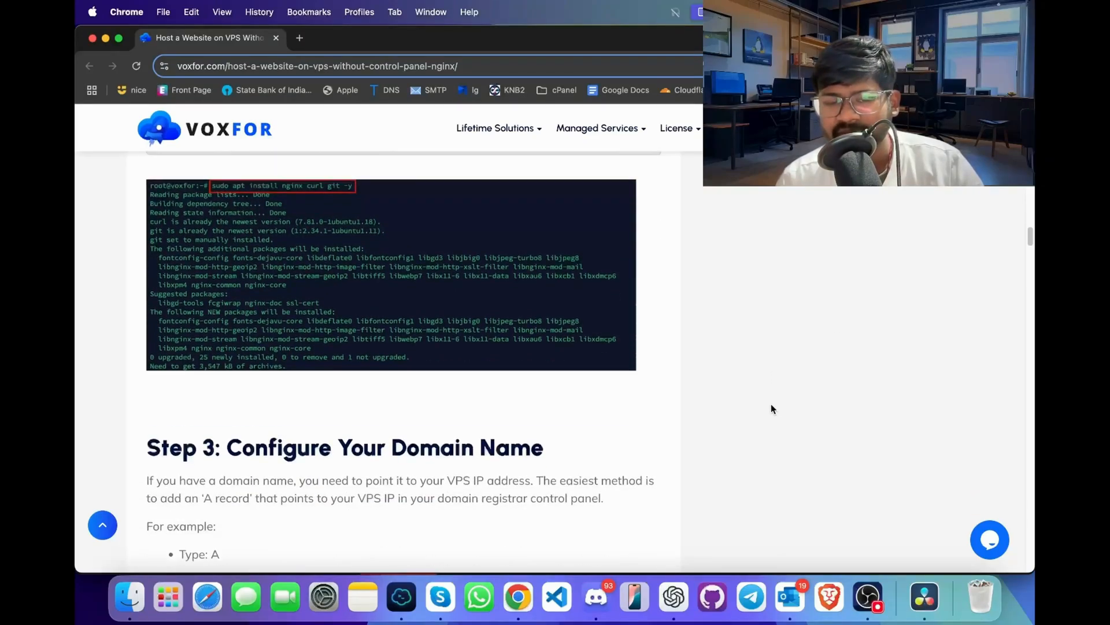
Bring Step 4, Create a Website Directory with mkdir, chown and chmod, into view.
scroll("down", 3)
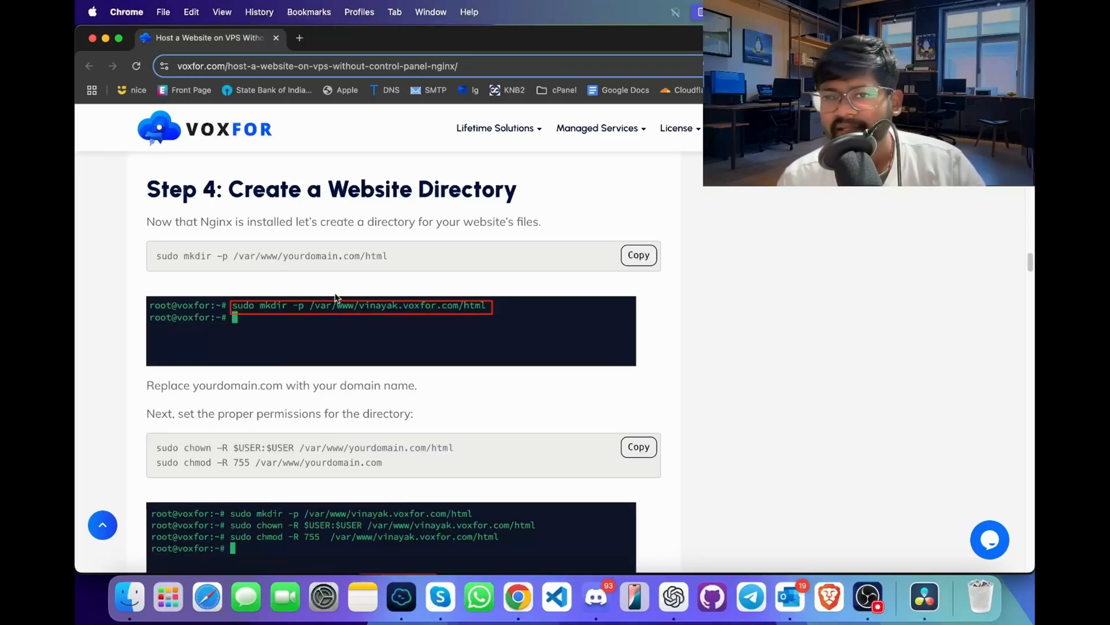
mouse_move(938, 402)
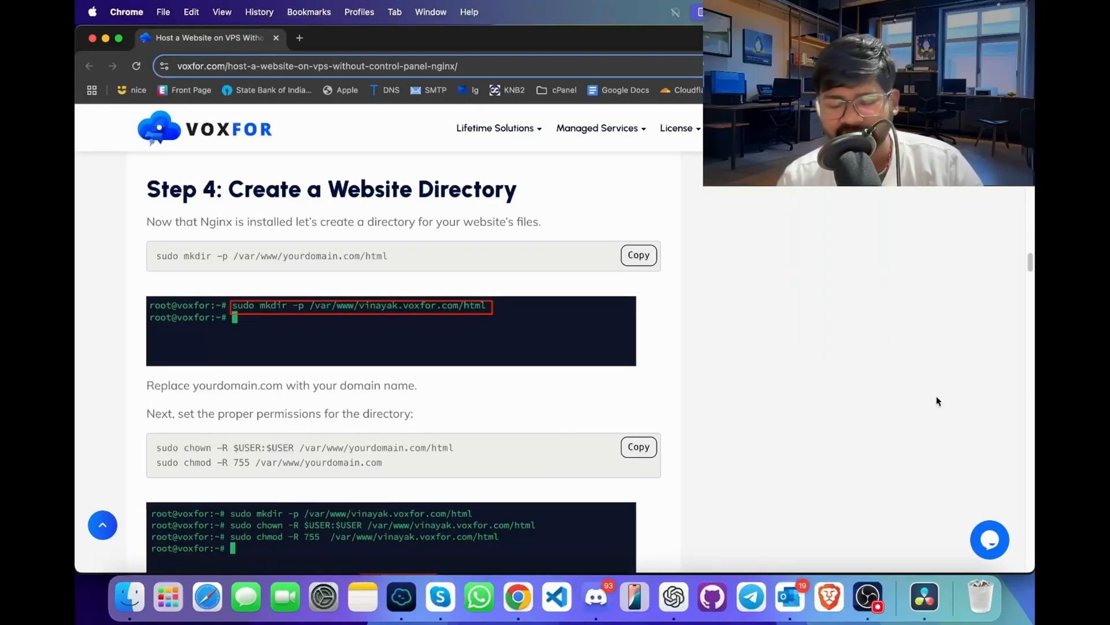
Bring the test index.html section with the nano command and sample HTML into view.
scroll("down", 3)
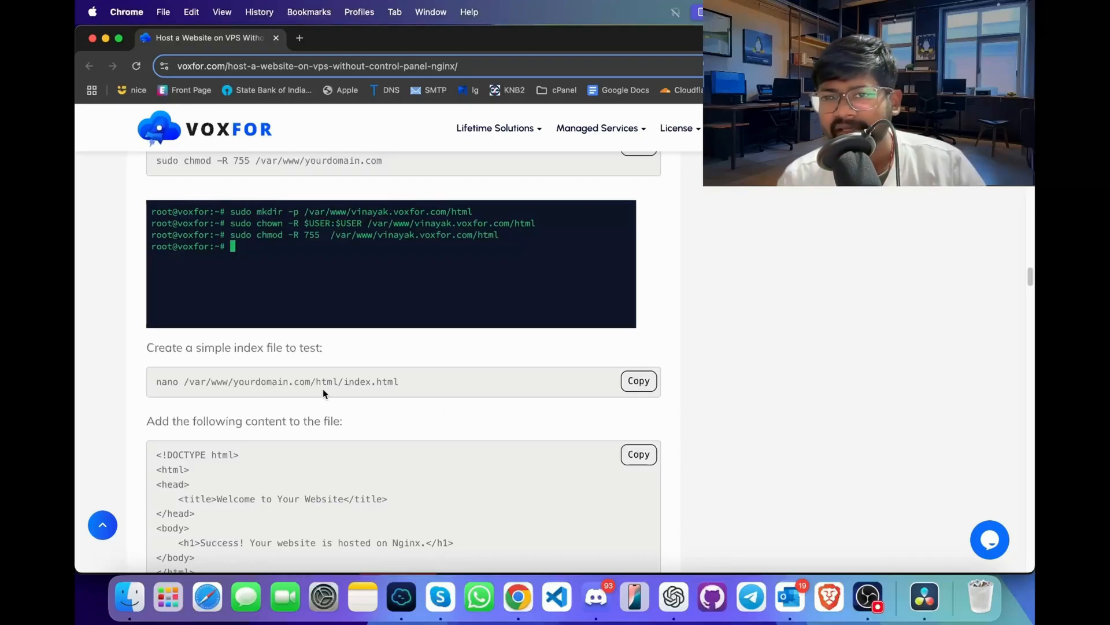
scroll("down", 3)
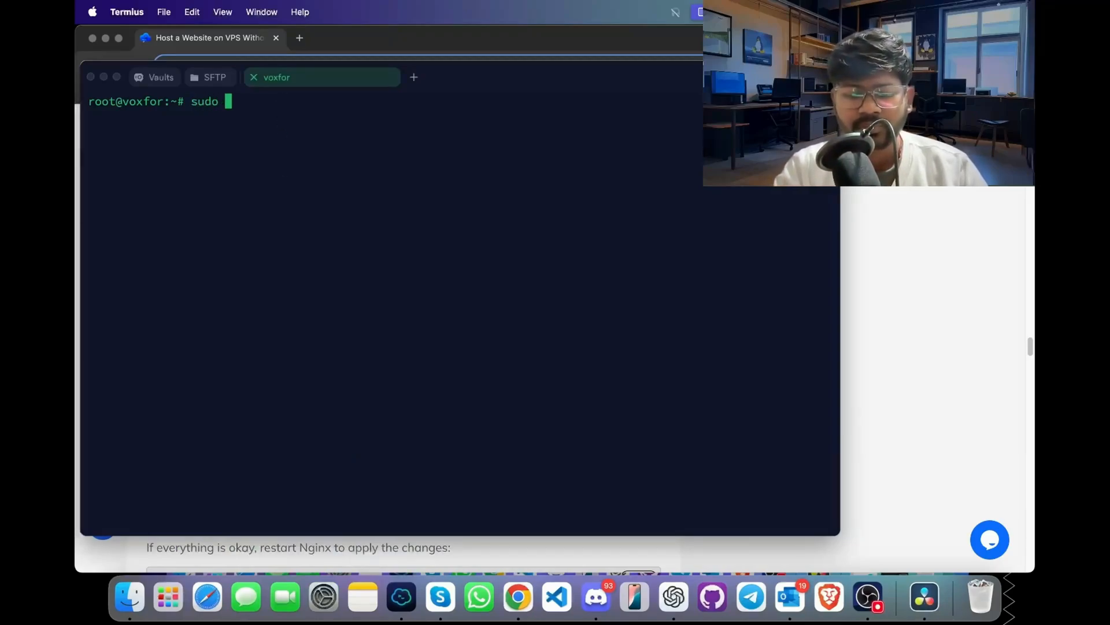
Run sudo systemctl restart nginx in the voxfor terminal to apply the site config.
left_click(518, 597)
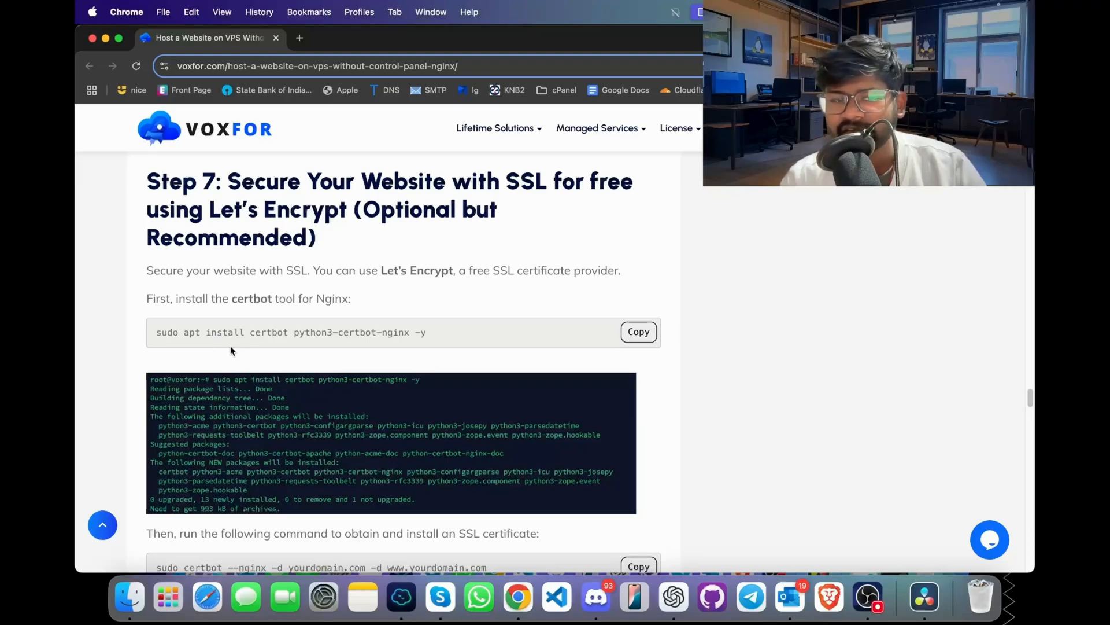
Bring Step 7, Secure Your Website with SSL using Let's Encrypt, into view.
scroll("down", 3)
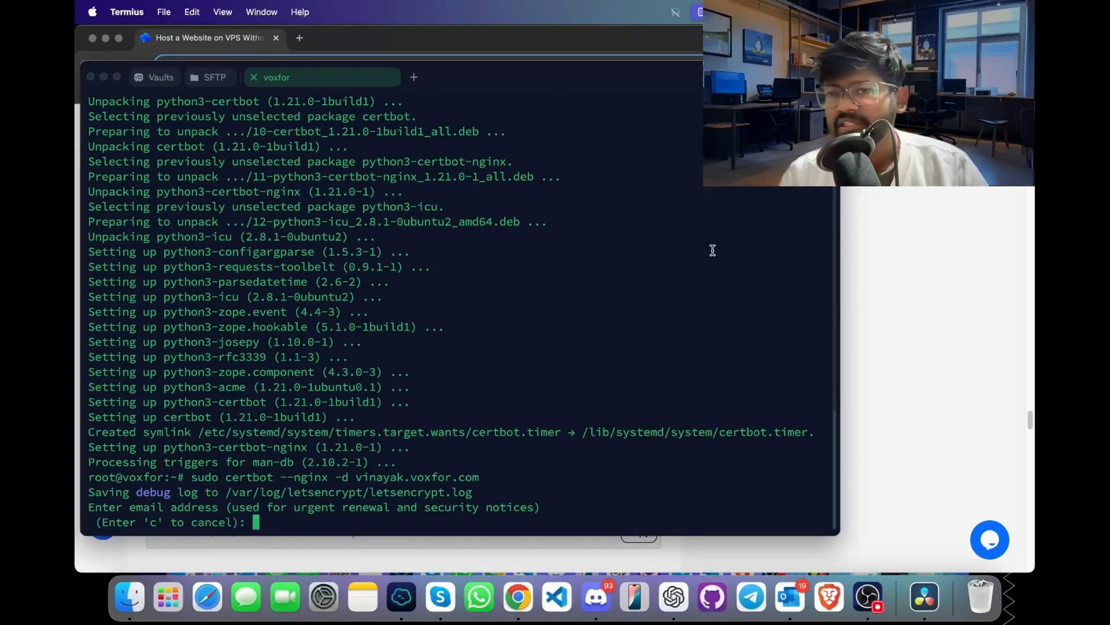
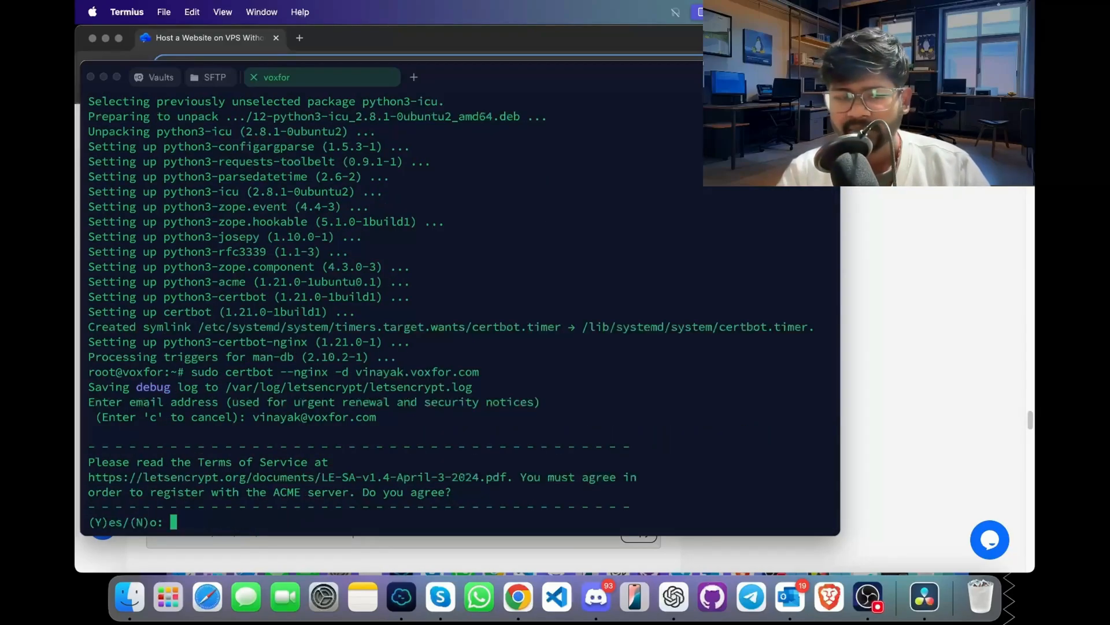
type("Y")
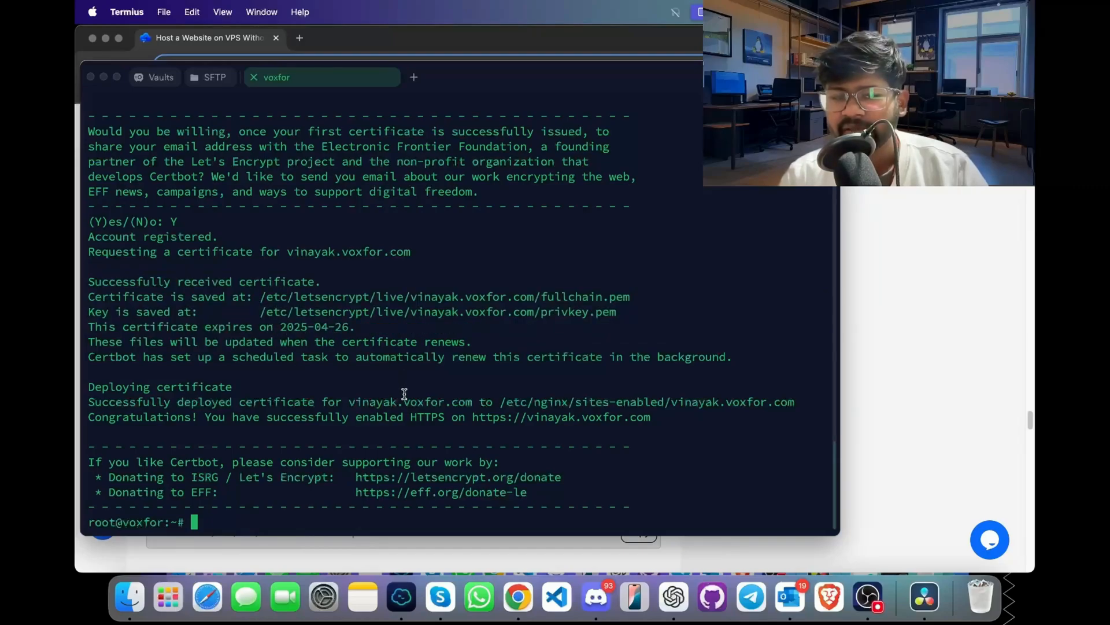